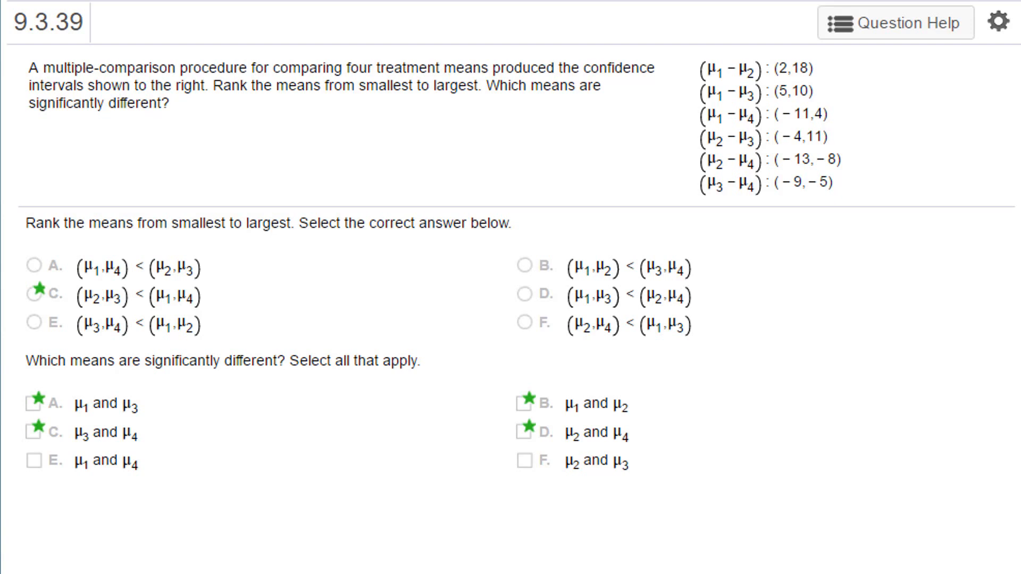
{"action": "mouse_move", "coordinate": [593, 200]}
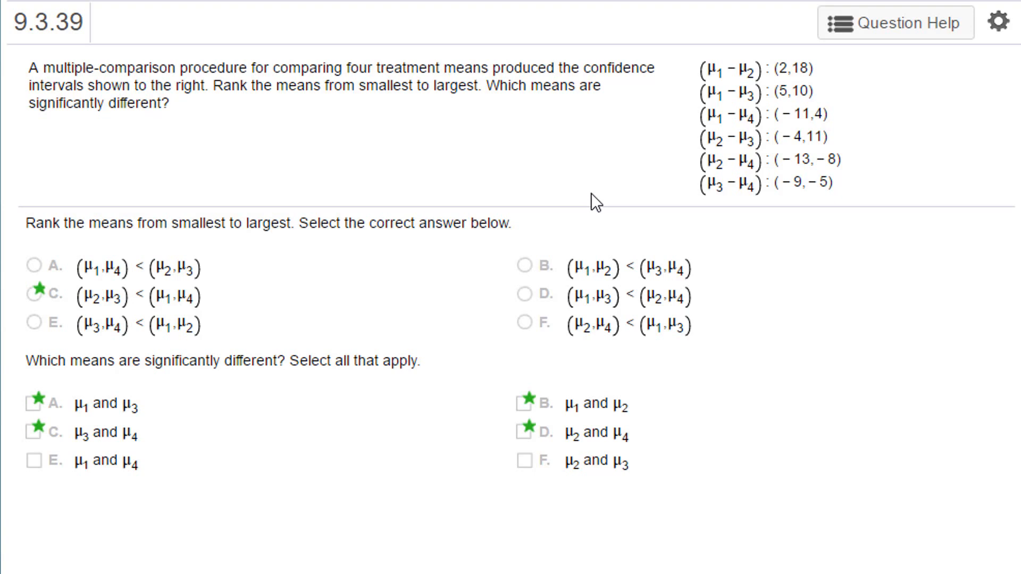
{"action": "mouse_move", "coordinate": [717, 97]}
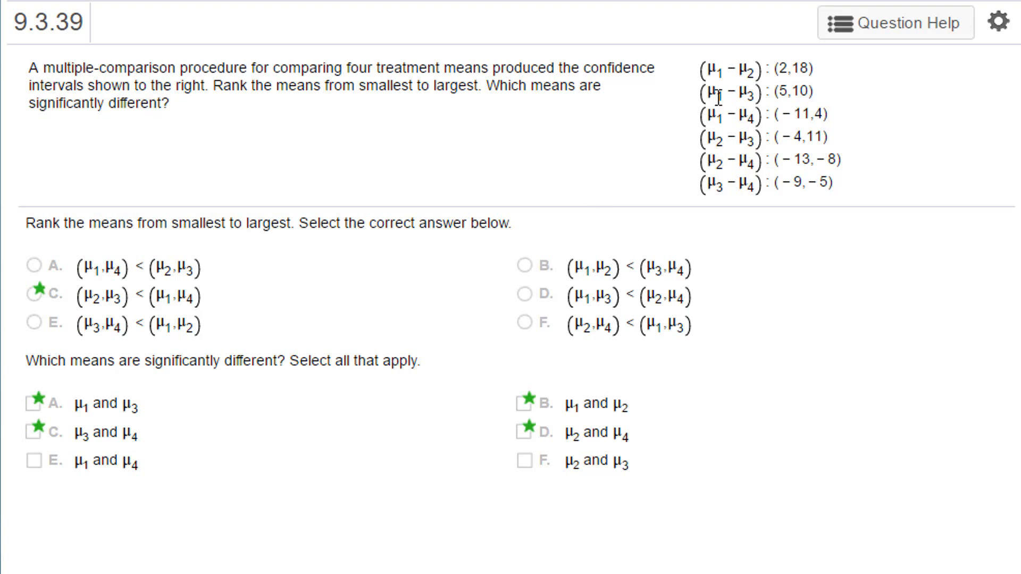
{"action": "mouse_move", "coordinate": [701, 116]}
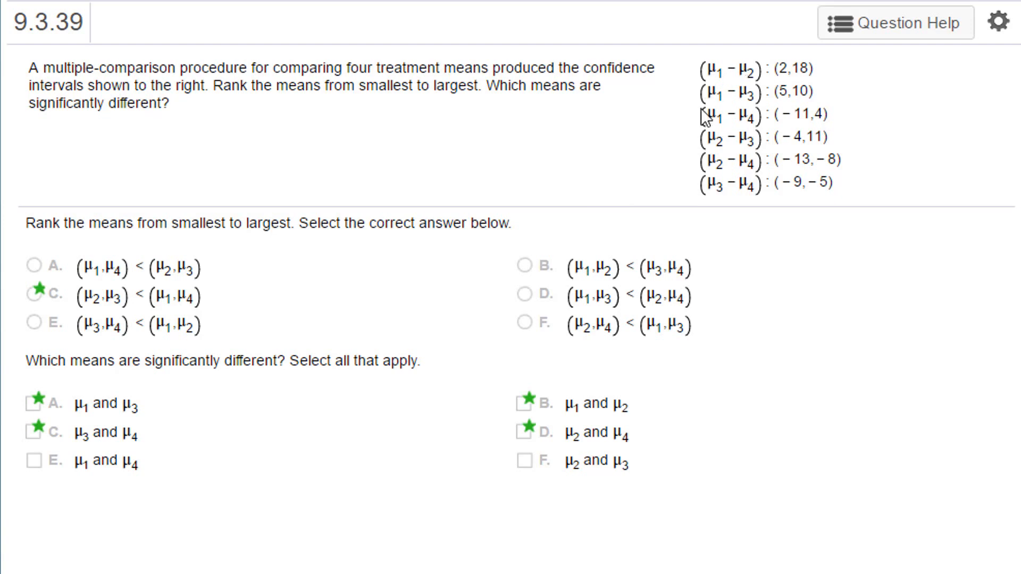
{"action": "mouse_move", "coordinate": [409, 168]}
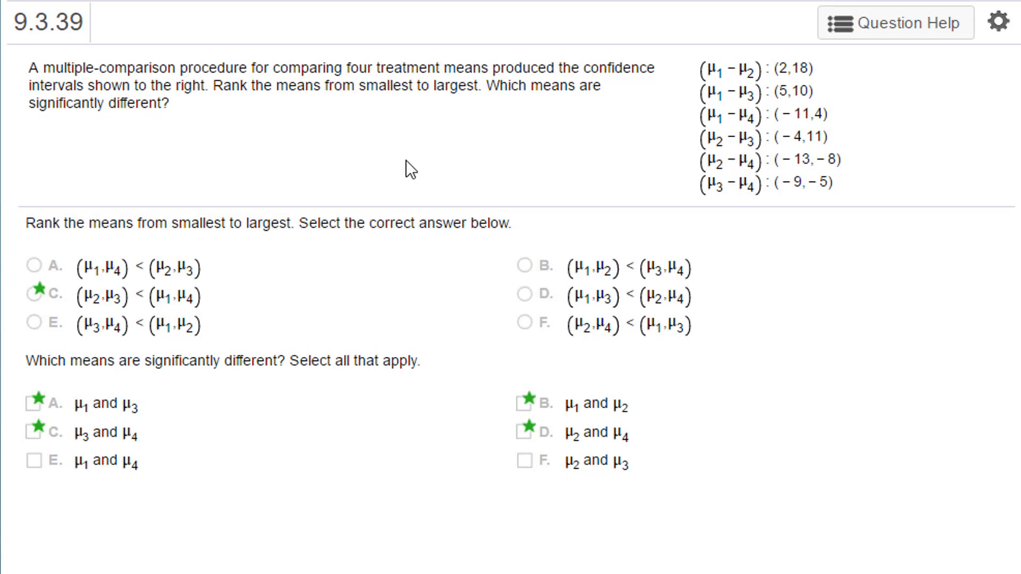
{"action": "mouse_move", "coordinate": [806, 97]}
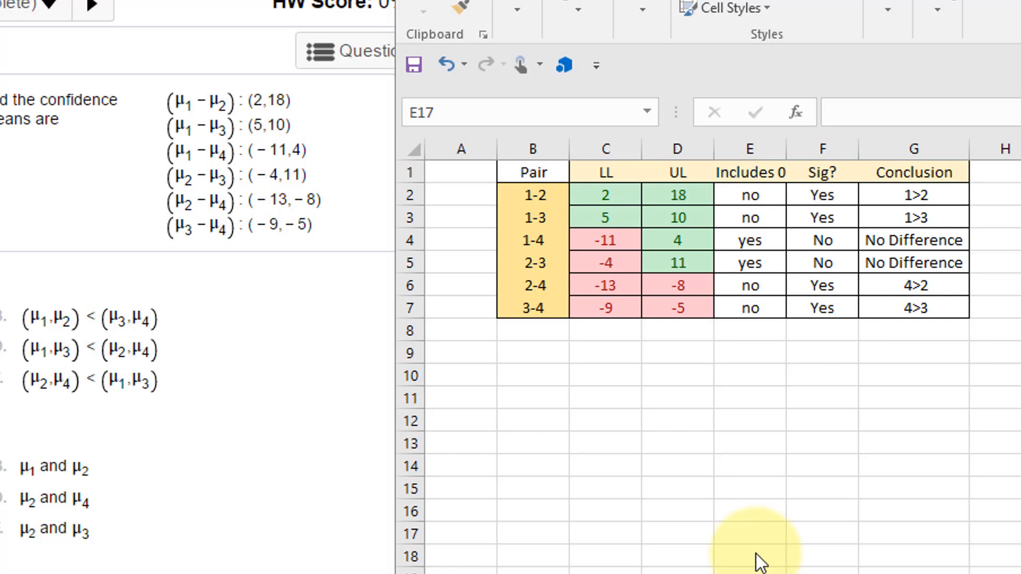
{"action": "mouse_move", "coordinate": [687, 451]}
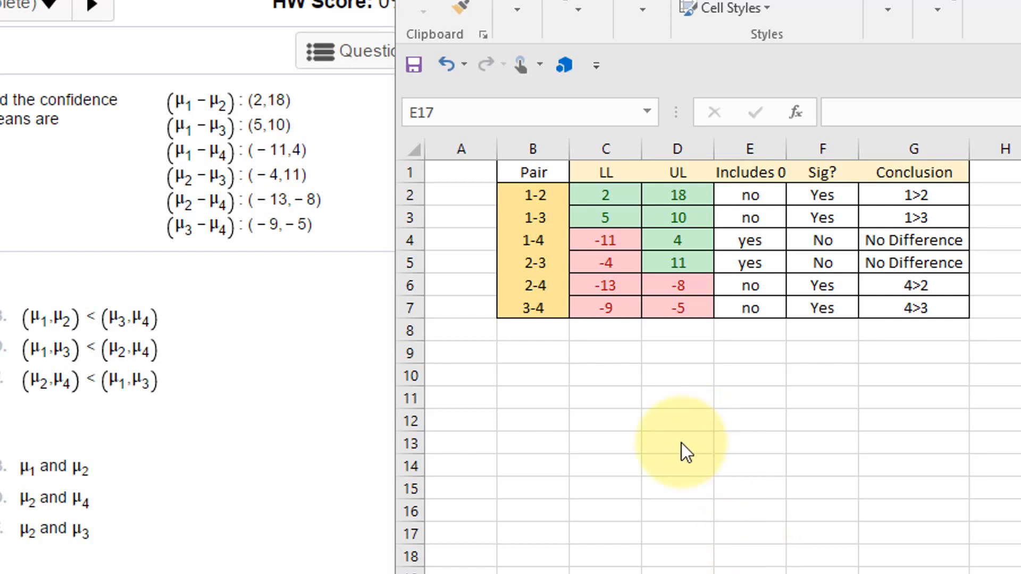
{"action": "mouse_move", "coordinate": [549, 341]}
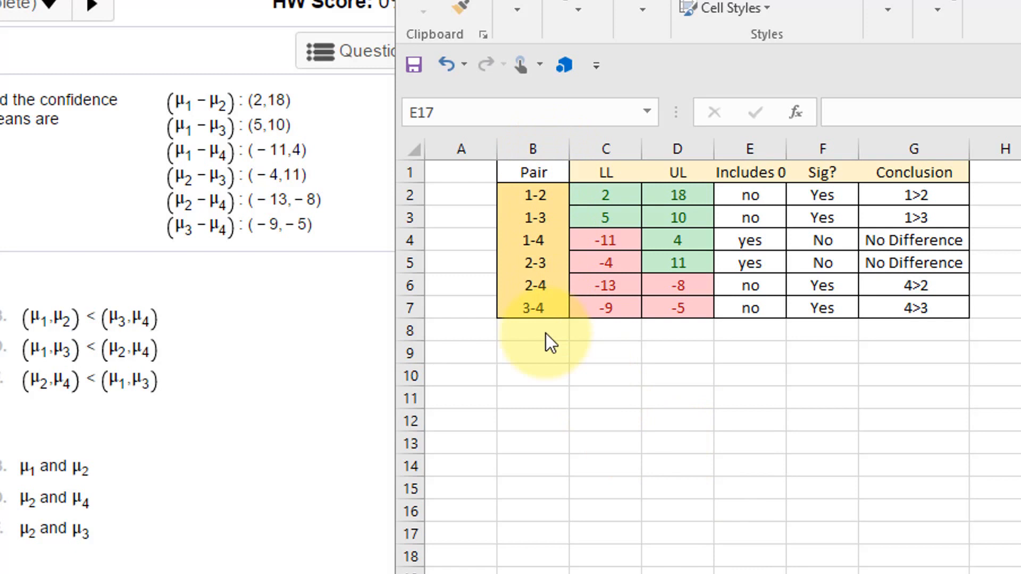
{"action": "mouse_move", "coordinate": [553, 208]}
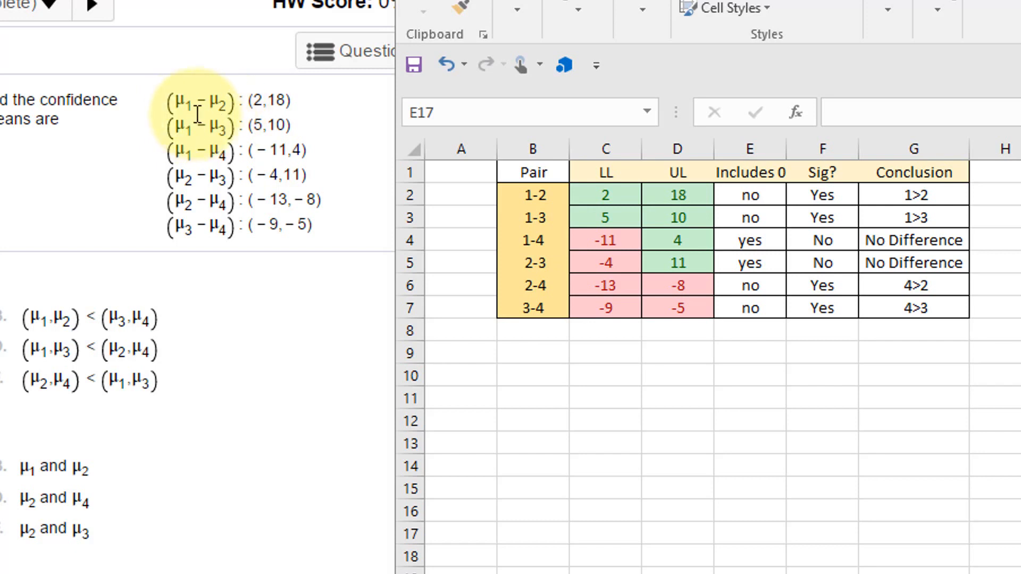
{"action": "mouse_move", "coordinate": [197, 172]}
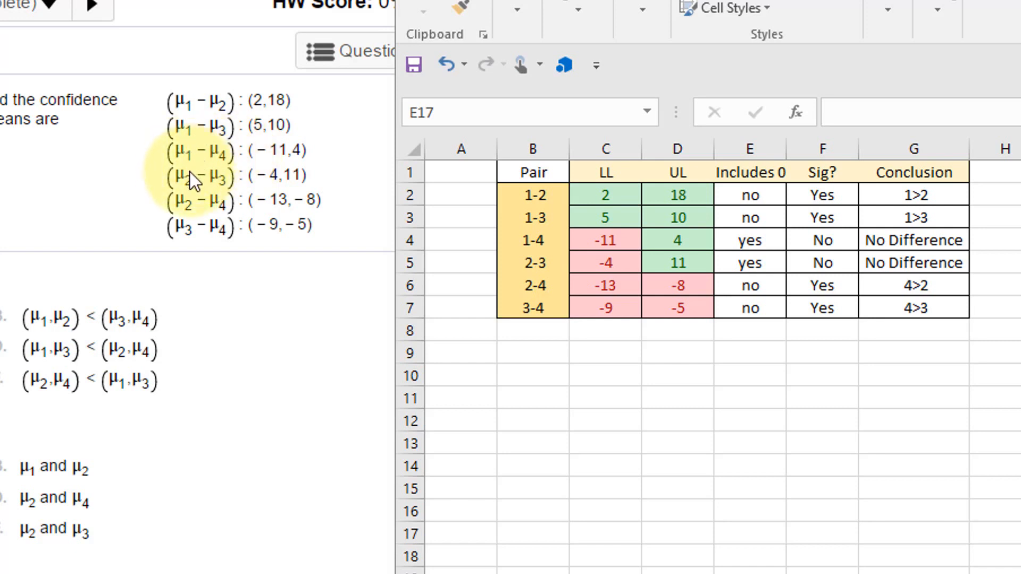
{"action": "mouse_move", "coordinate": [545, 234]}
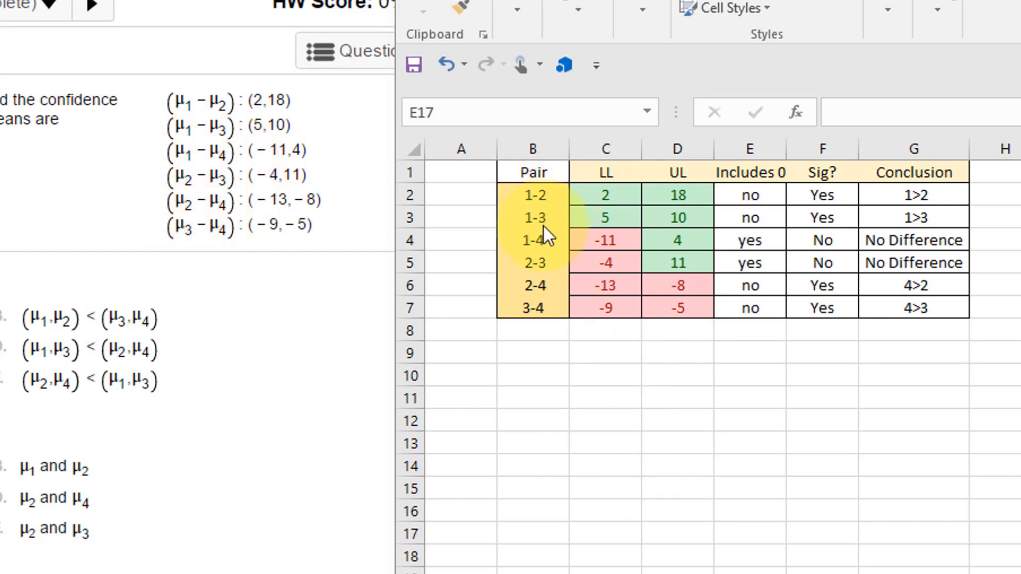
{"action": "mouse_move", "coordinate": [530, 215]}
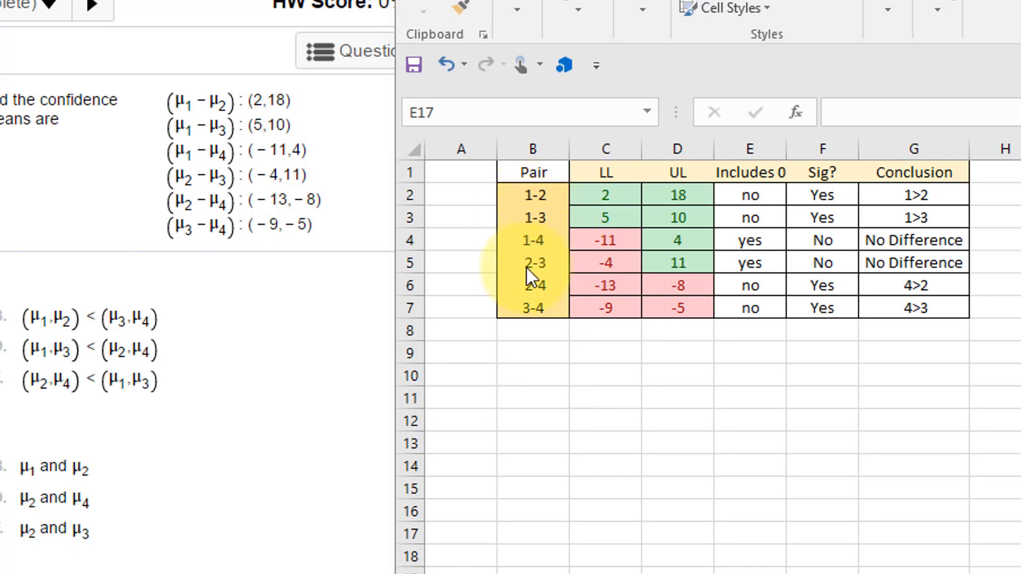
{"action": "mouse_move", "coordinate": [532, 326]}
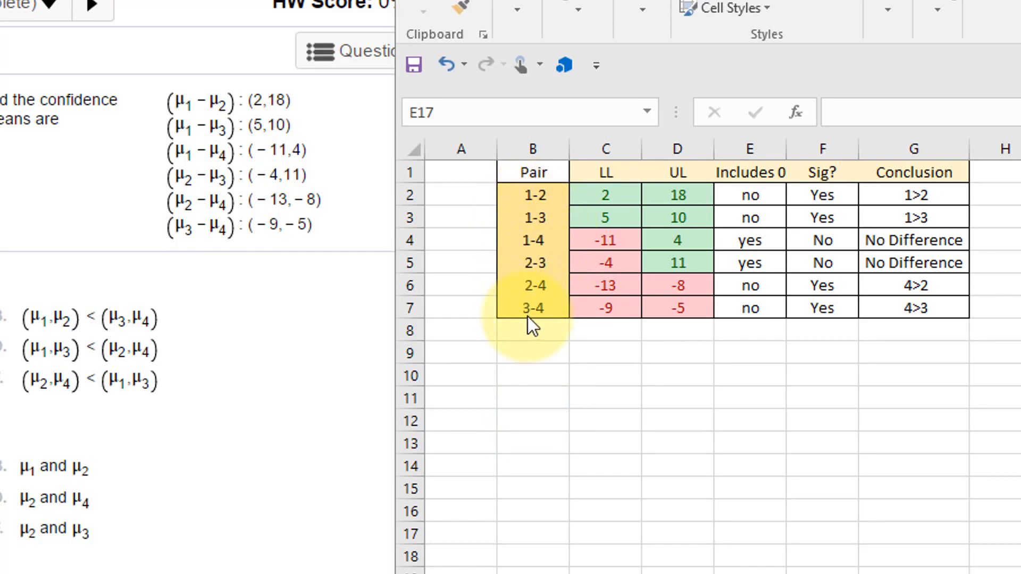
{"action": "mouse_move", "coordinate": [622, 199]}
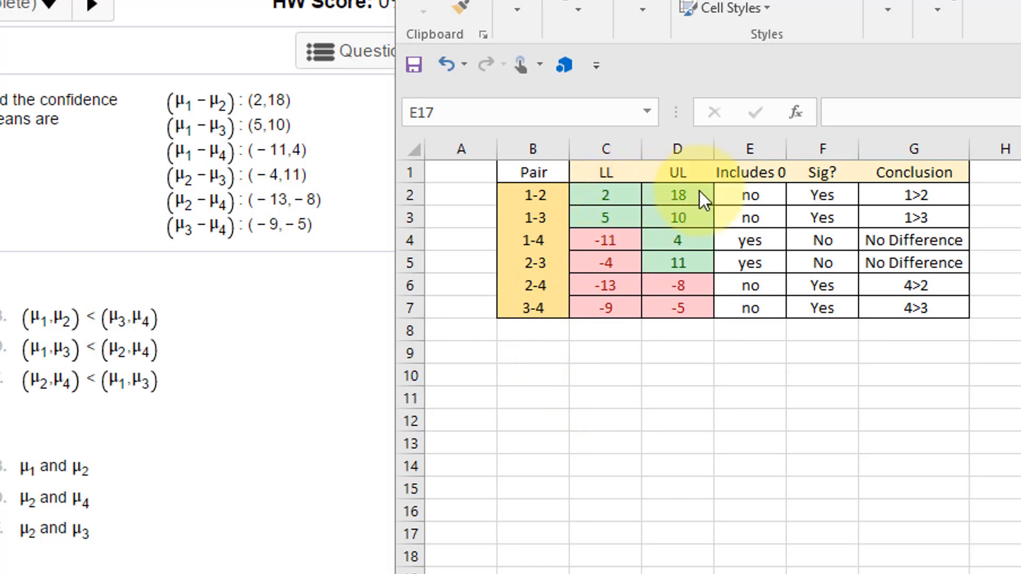
{"action": "mouse_move", "coordinate": [659, 216]}
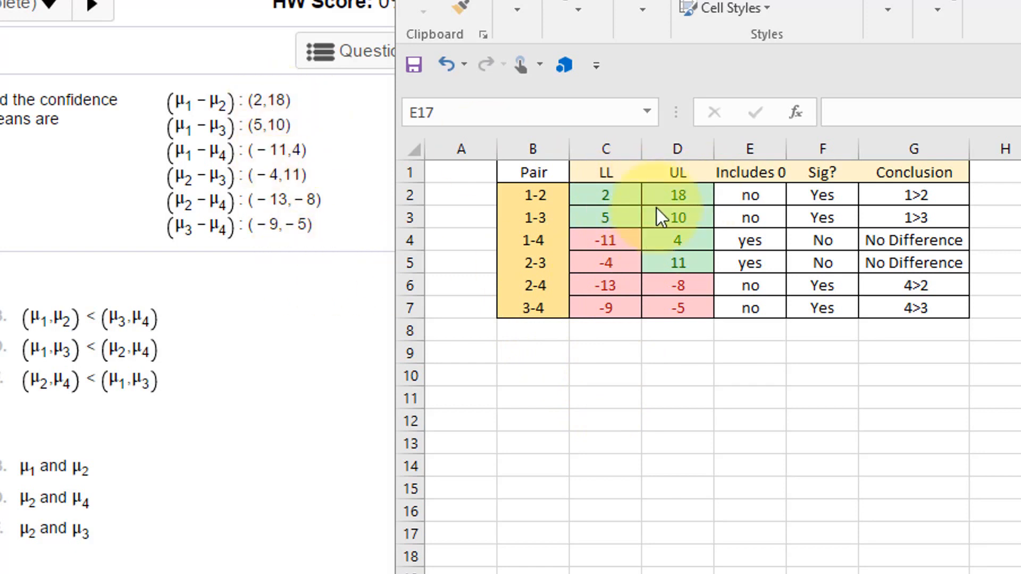
{"action": "mouse_move", "coordinate": [700, 397]}
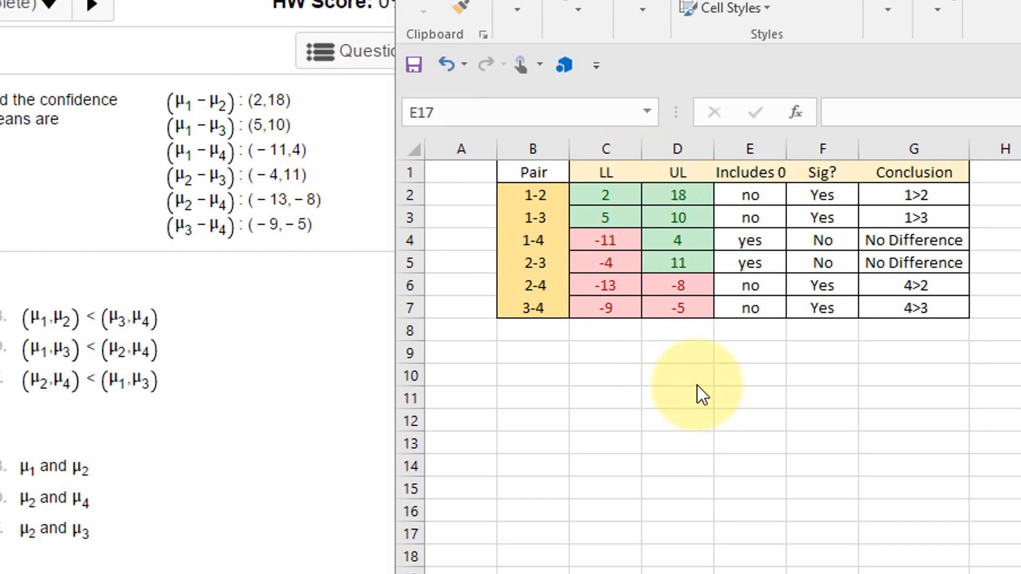
{"action": "mouse_move", "coordinate": [588, 202]}
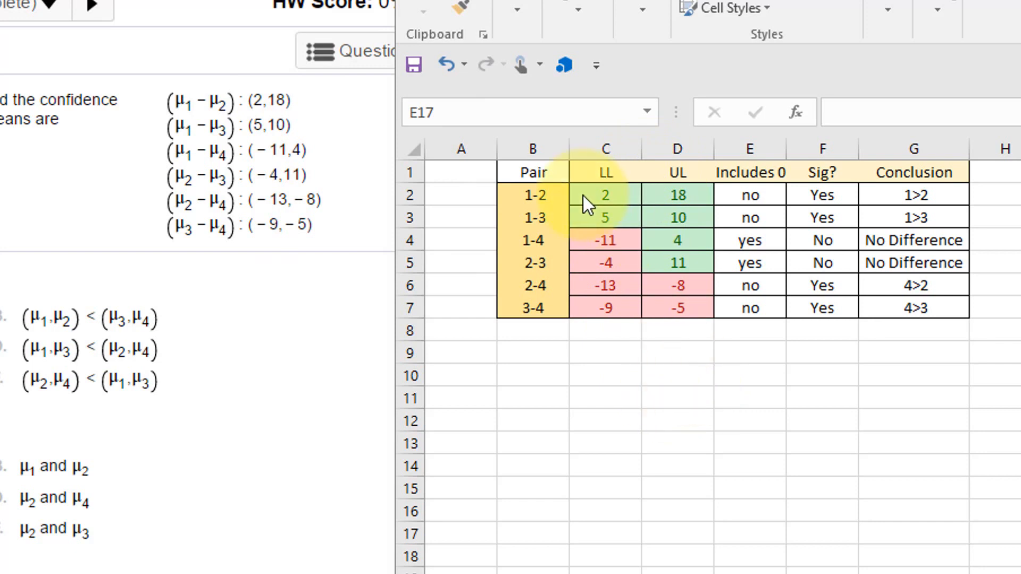
{"action": "mouse_move", "coordinate": [594, 208]}
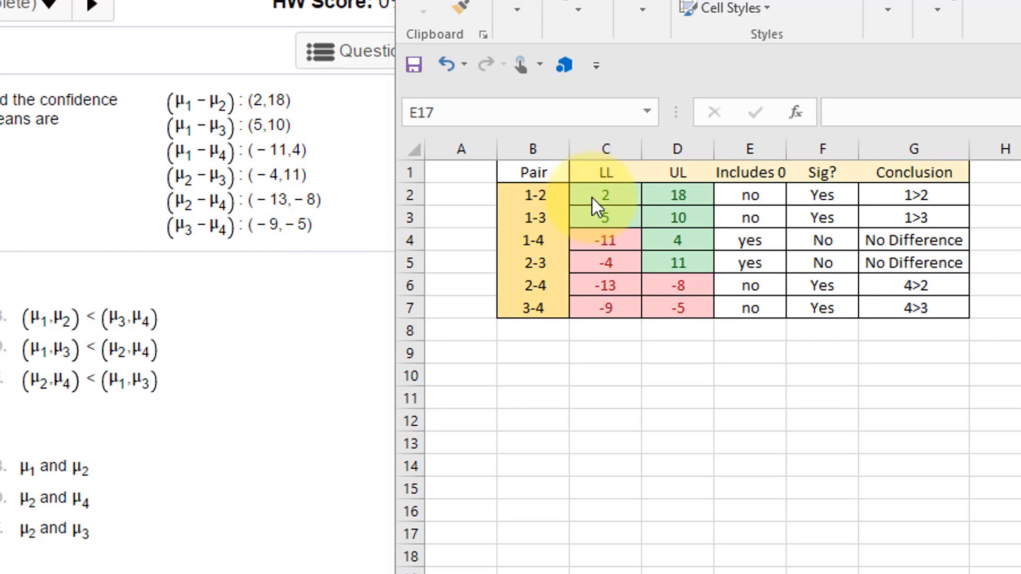
{"action": "mouse_move", "coordinate": [689, 266]}
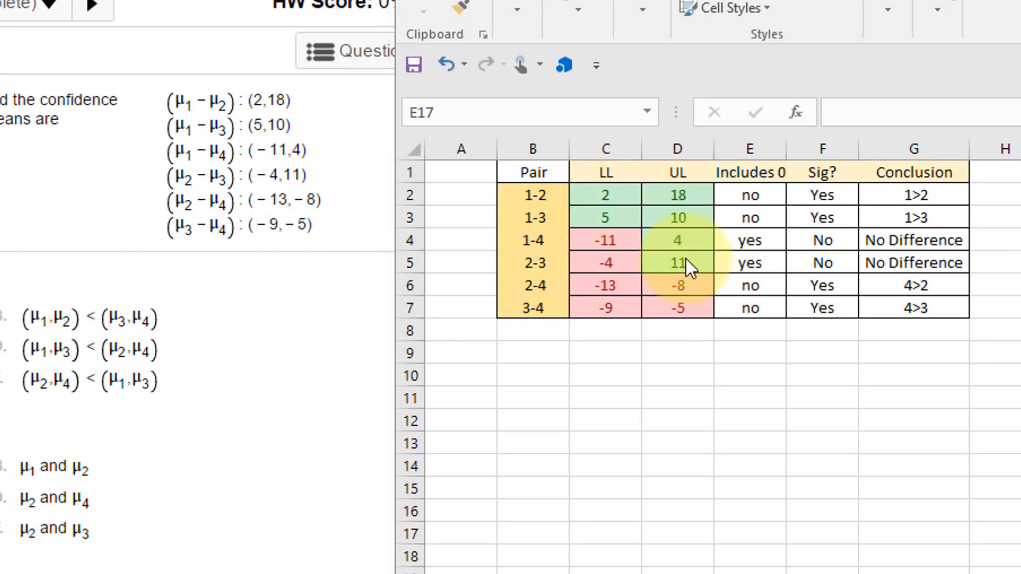
{"action": "mouse_move", "coordinate": [601, 267]}
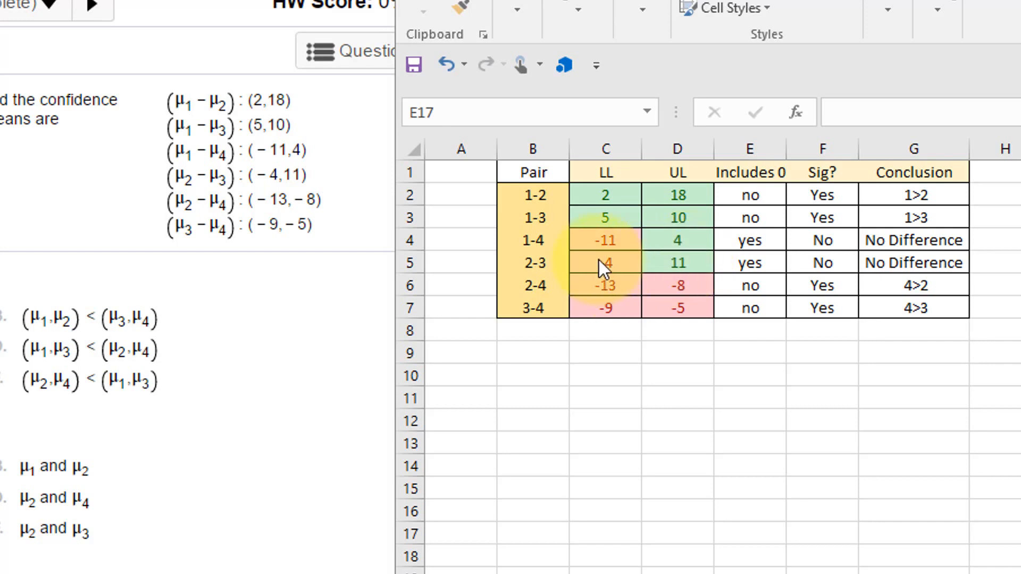
{"action": "mouse_move", "coordinate": [668, 306]}
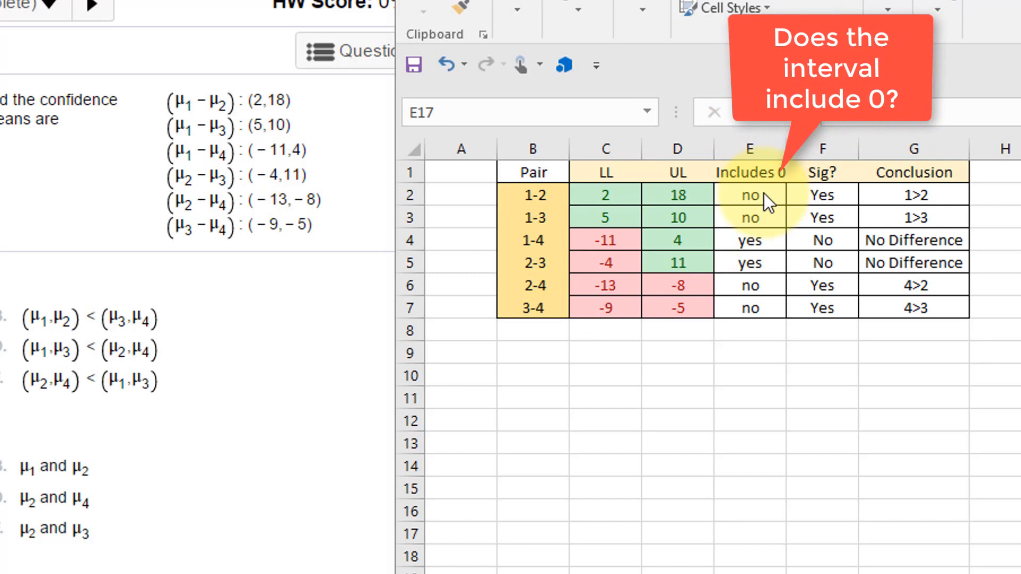
{"action": "mouse_move", "coordinate": [761, 205]}
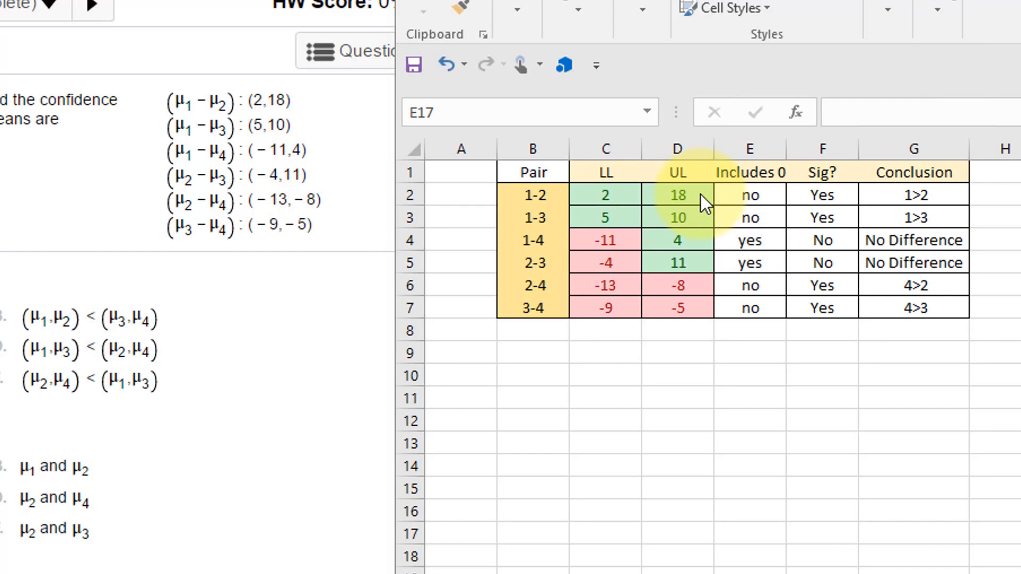
{"action": "mouse_move", "coordinate": [764, 202]}
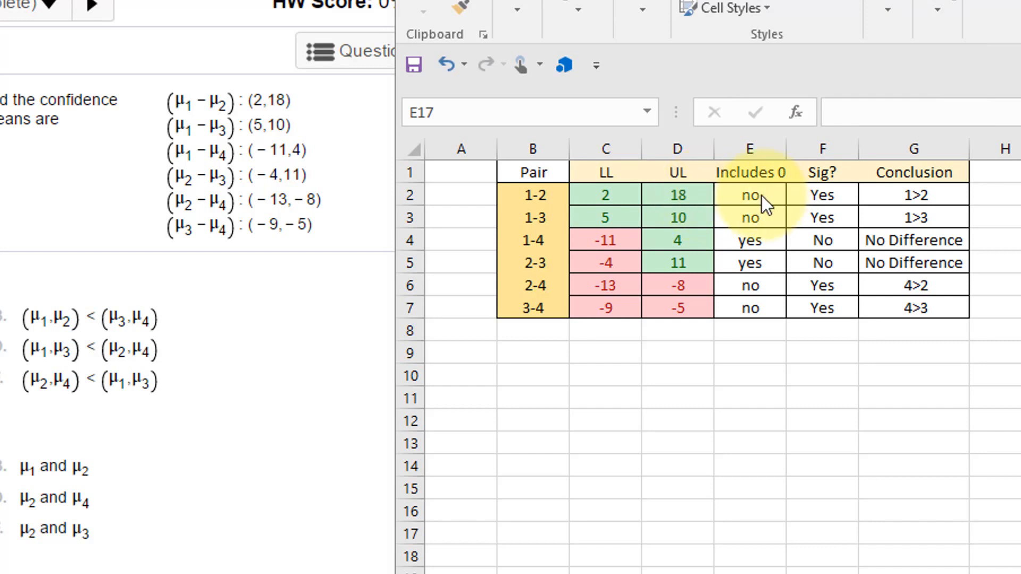
{"action": "mouse_move", "coordinate": [605, 239]}
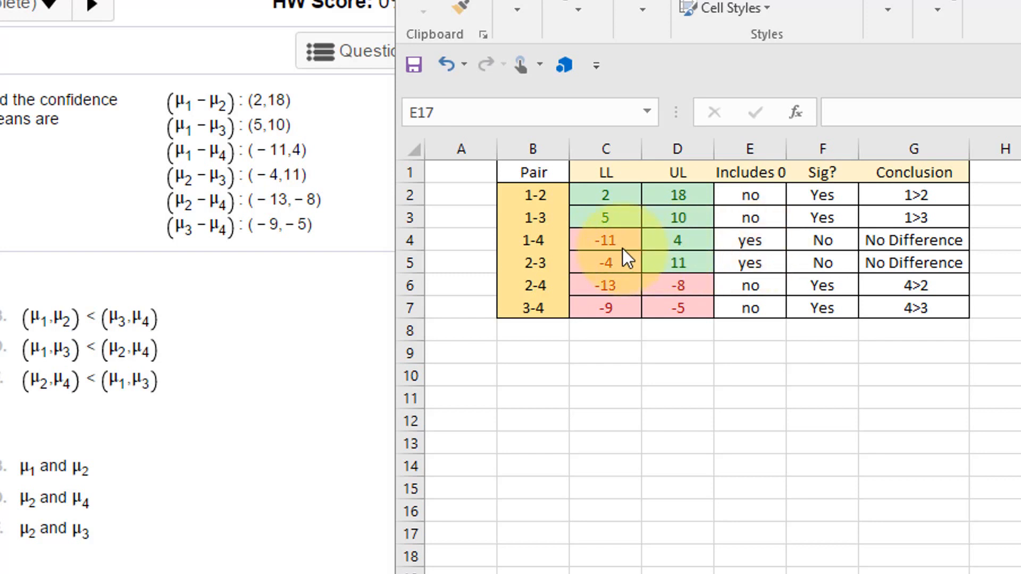
{"action": "mouse_move", "coordinate": [653, 253]}
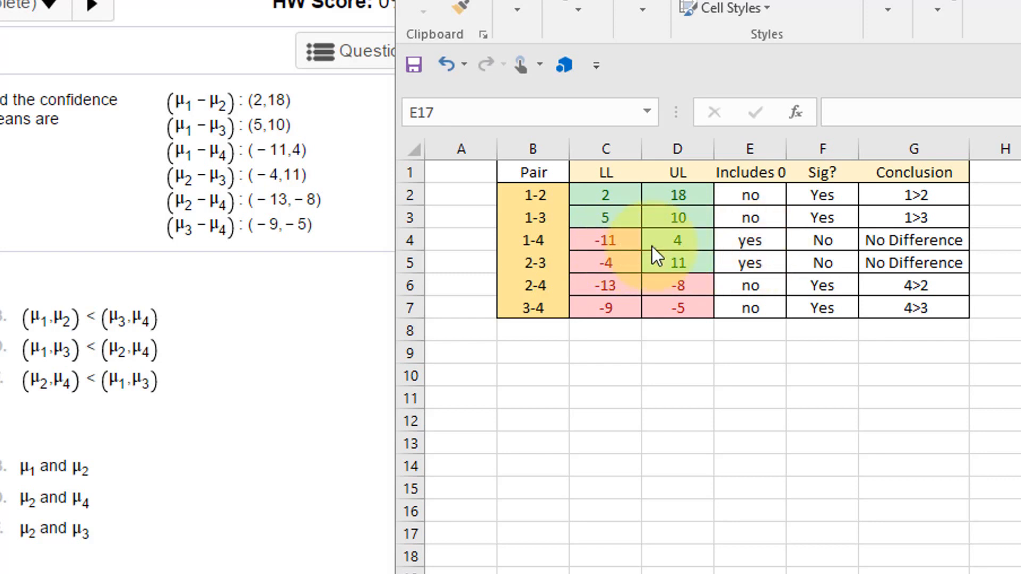
{"action": "mouse_move", "coordinate": [622, 276]}
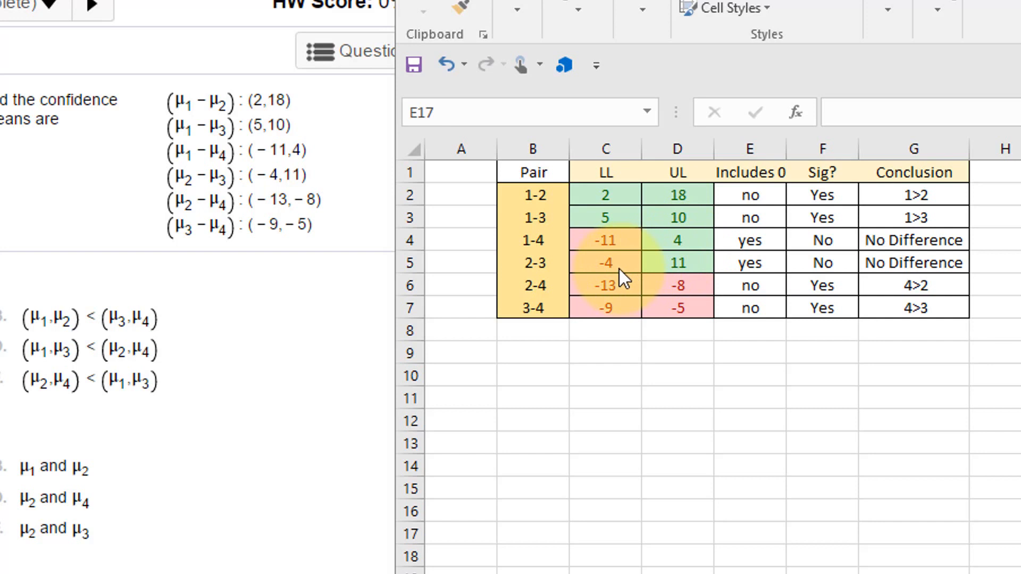
{"action": "mouse_move", "coordinate": [662, 273]}
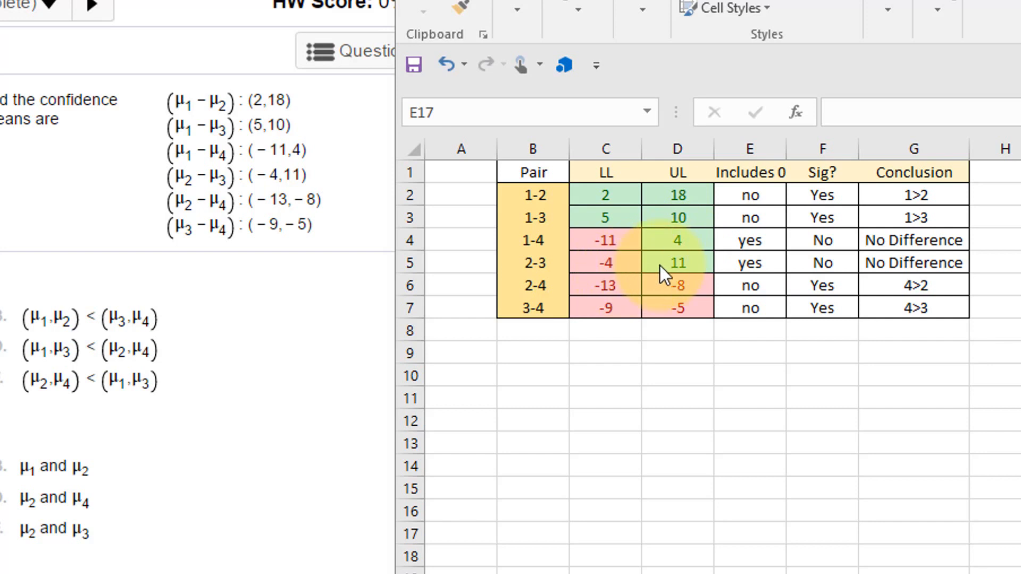
{"action": "mouse_move", "coordinate": [616, 316]}
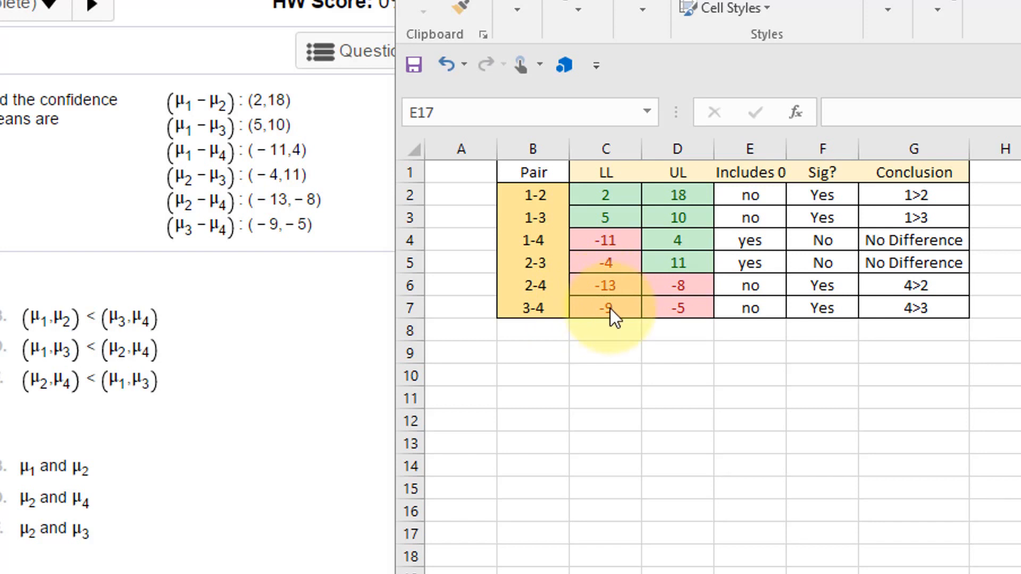
{"action": "mouse_move", "coordinate": [671, 306]}
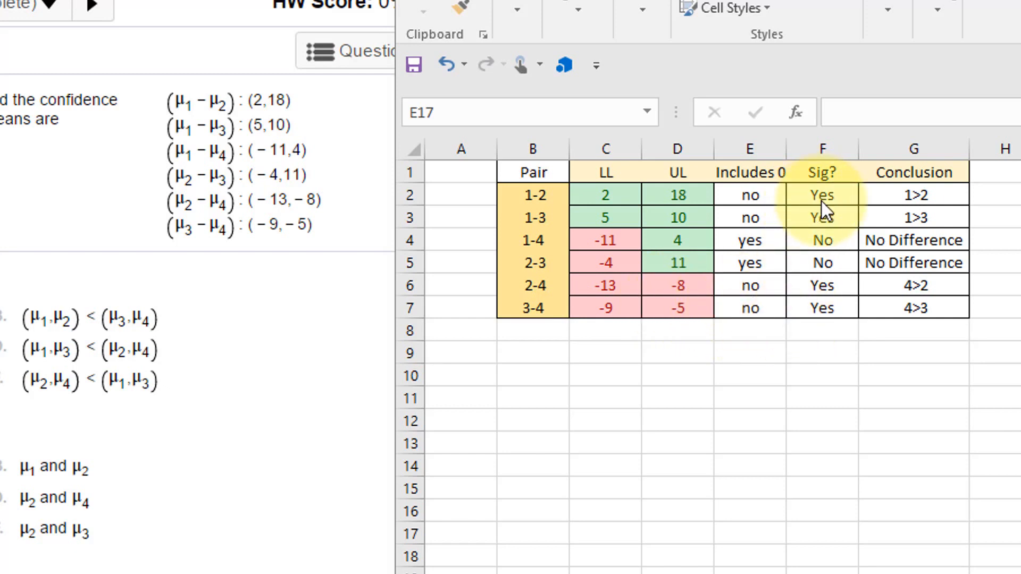
{"action": "mouse_move", "coordinate": [822, 250]}
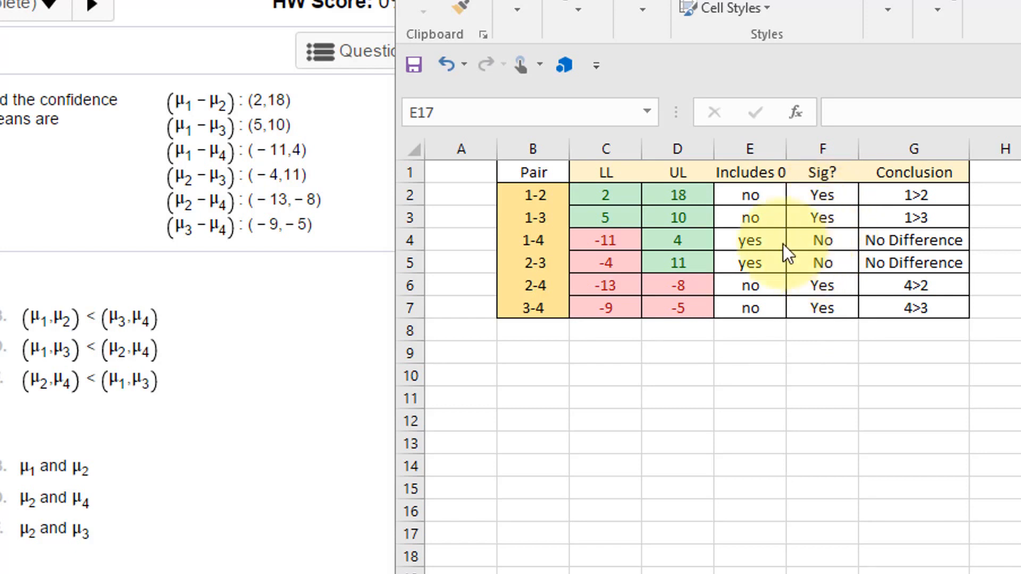
{"action": "mouse_move", "coordinate": [534, 267]}
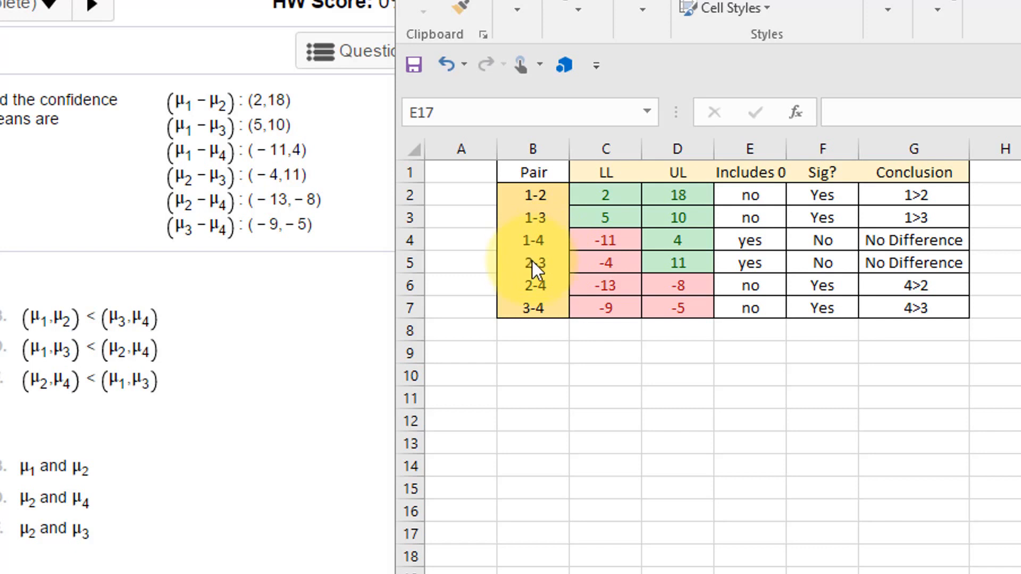
{"action": "mouse_move", "coordinate": [547, 273]}
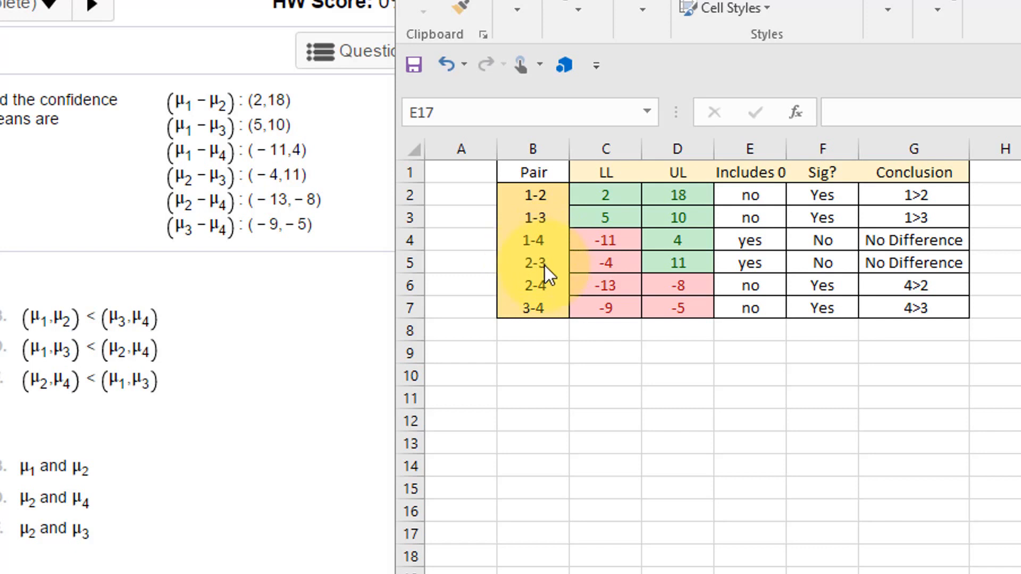
{"action": "mouse_move", "coordinate": [747, 208]}
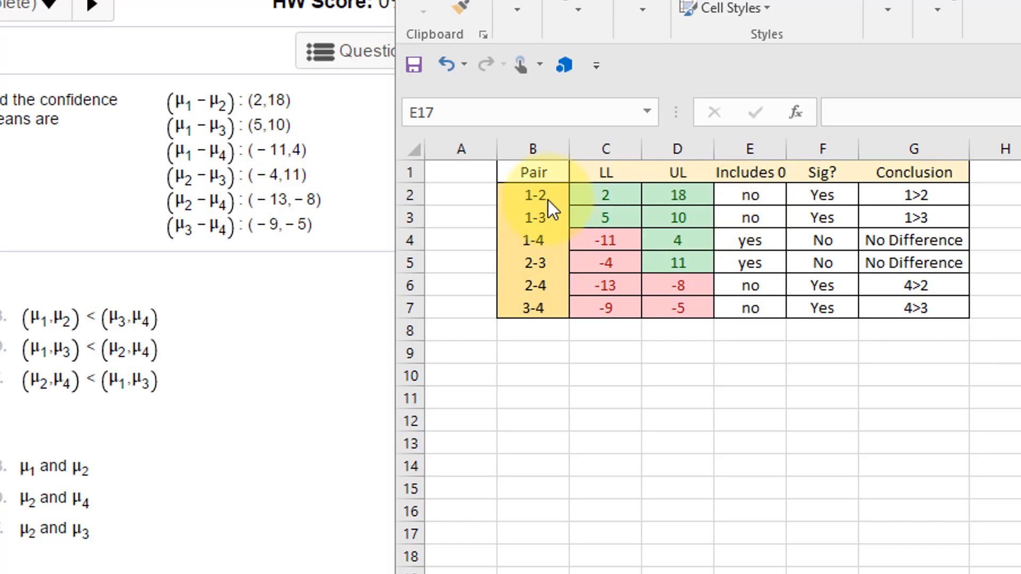
{"action": "mouse_move", "coordinate": [534, 319]}
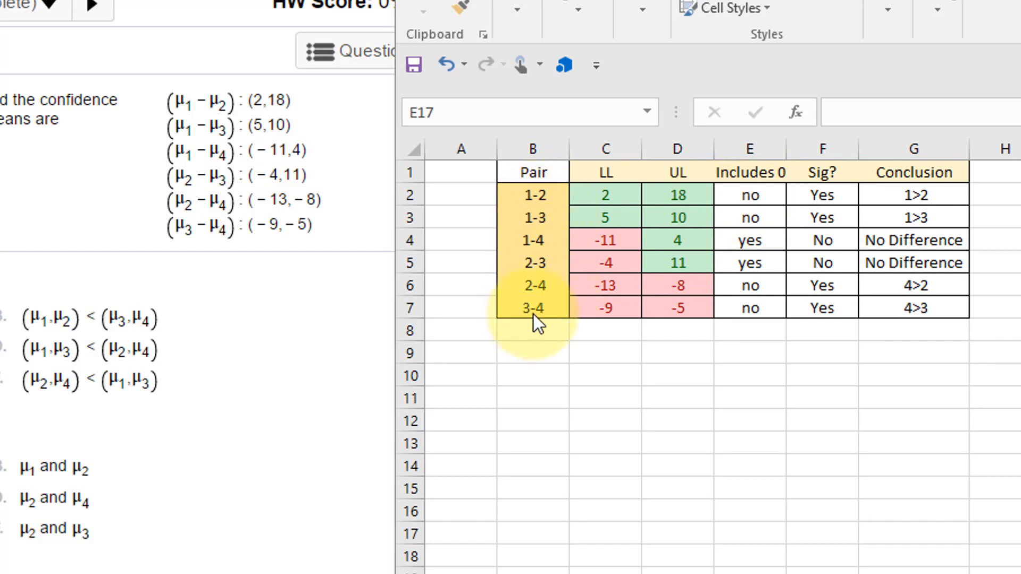
{"action": "mouse_move", "coordinate": [821, 317]}
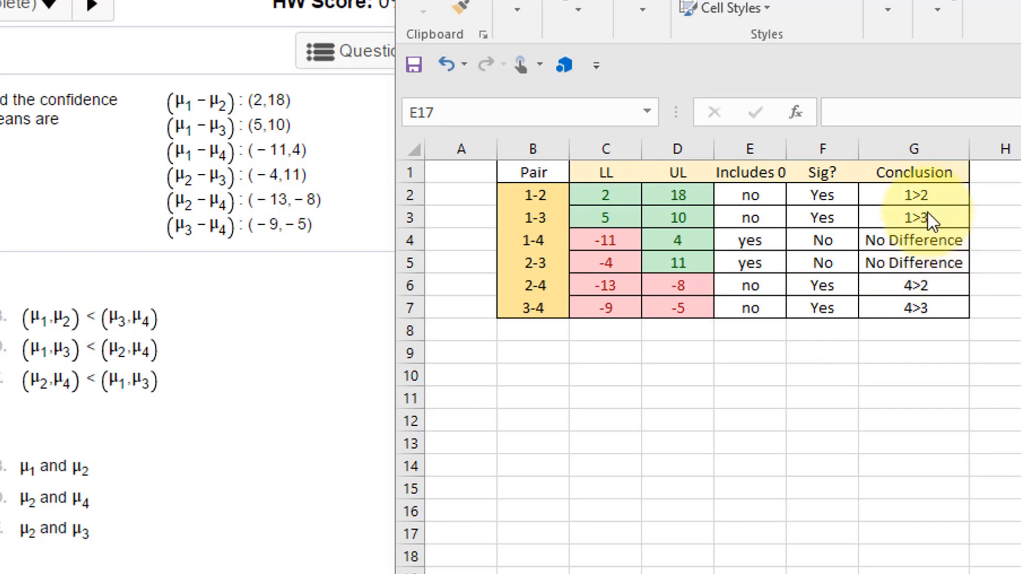
{"action": "mouse_move", "coordinate": [534, 195]}
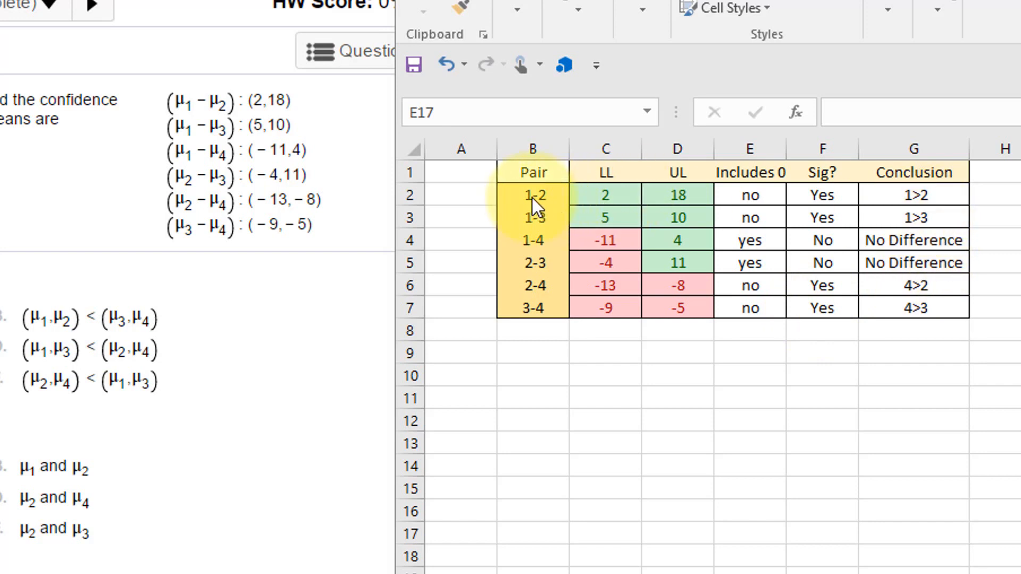
{"action": "mouse_move", "coordinate": [540, 209]}
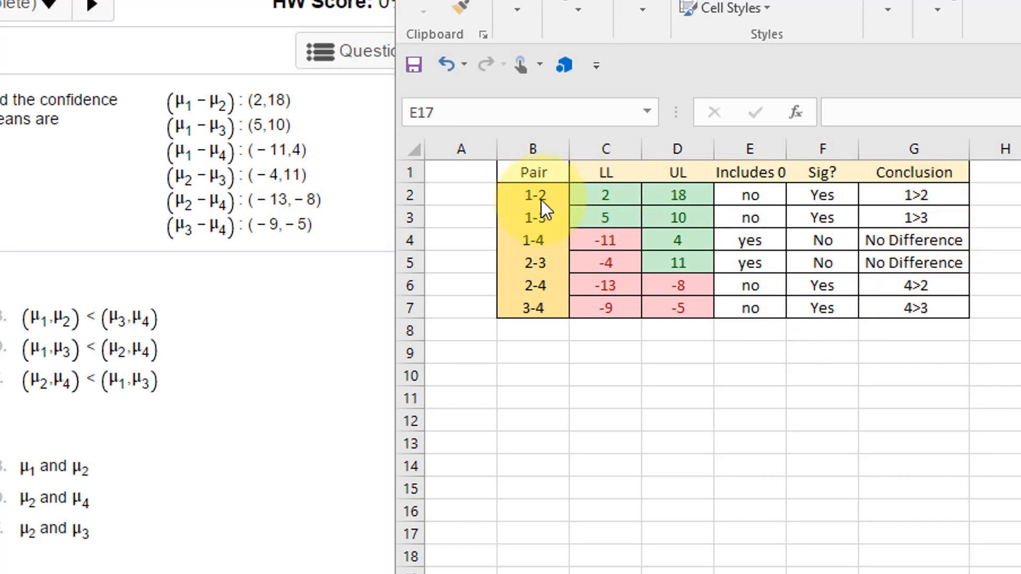
{"action": "mouse_move", "coordinate": [613, 216]}
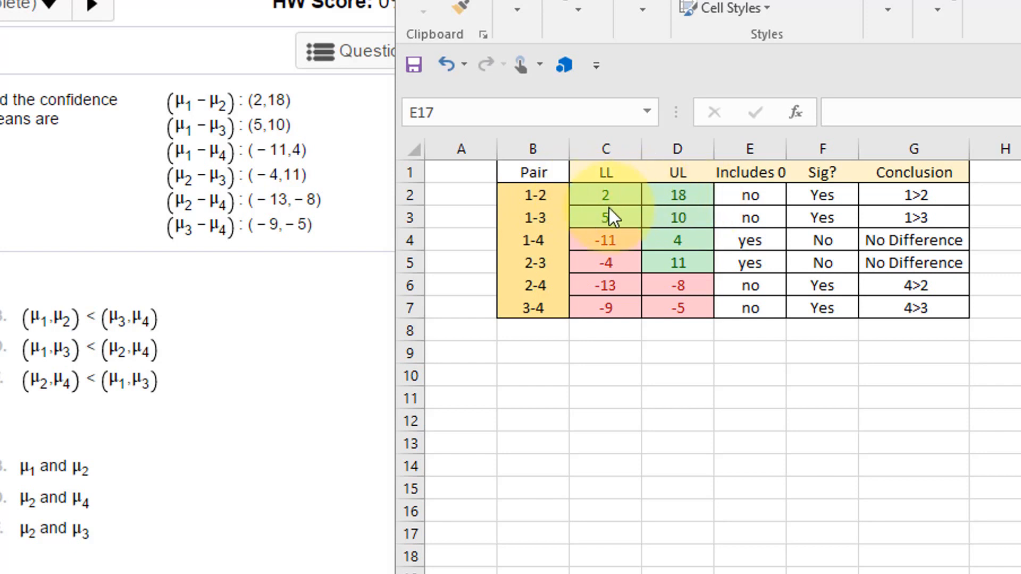
{"action": "mouse_move", "coordinate": [549, 217]}
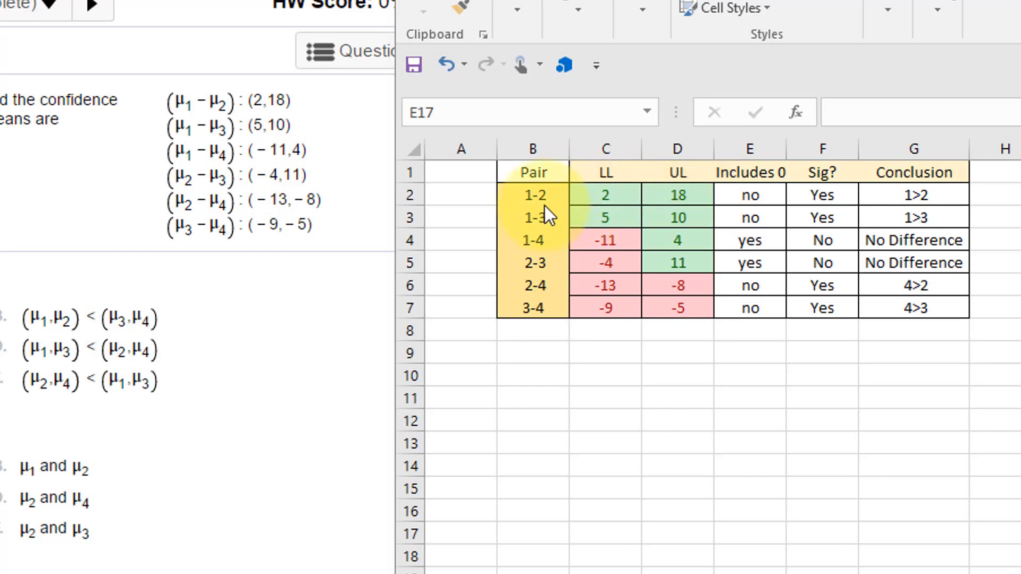
{"action": "mouse_move", "coordinate": [539, 215]}
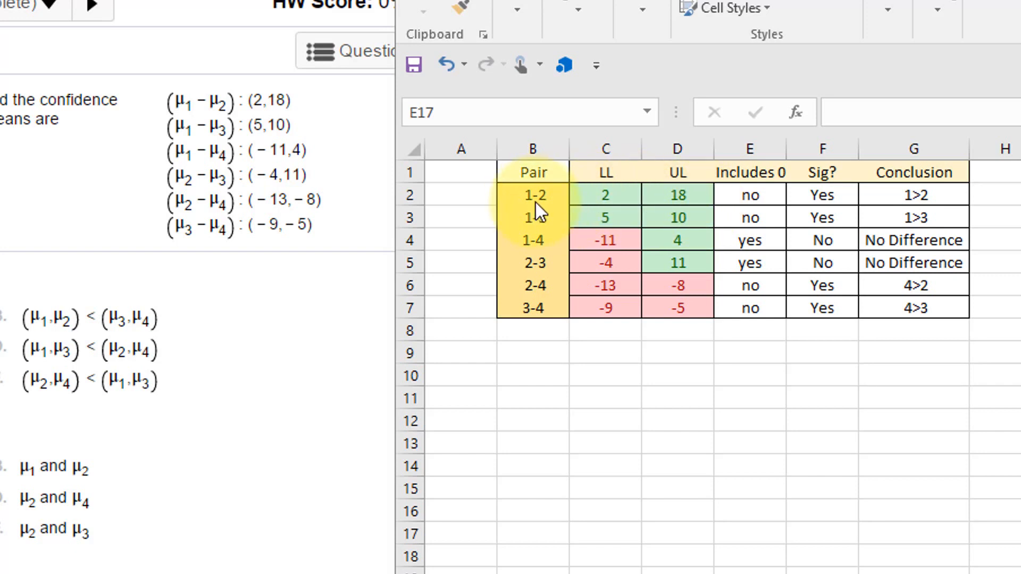
{"action": "mouse_move", "coordinate": [660, 205]}
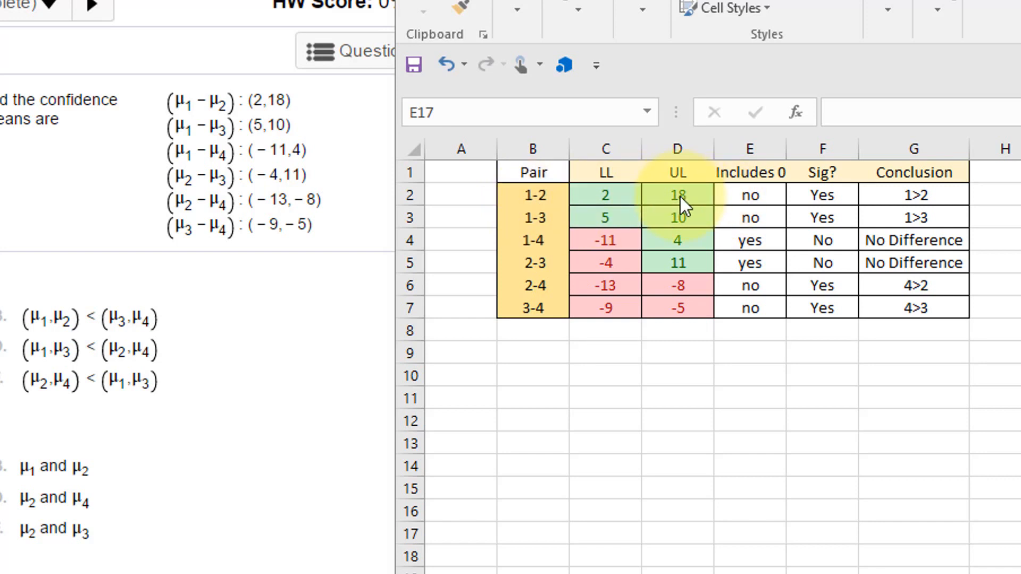
{"action": "mouse_move", "coordinate": [935, 201]}
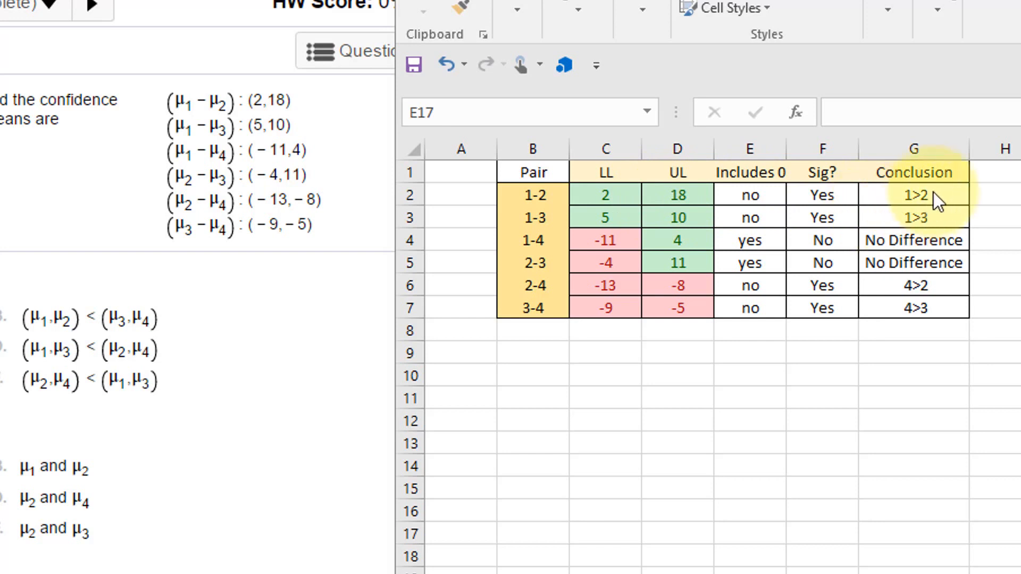
{"action": "mouse_move", "coordinate": [534, 239]}
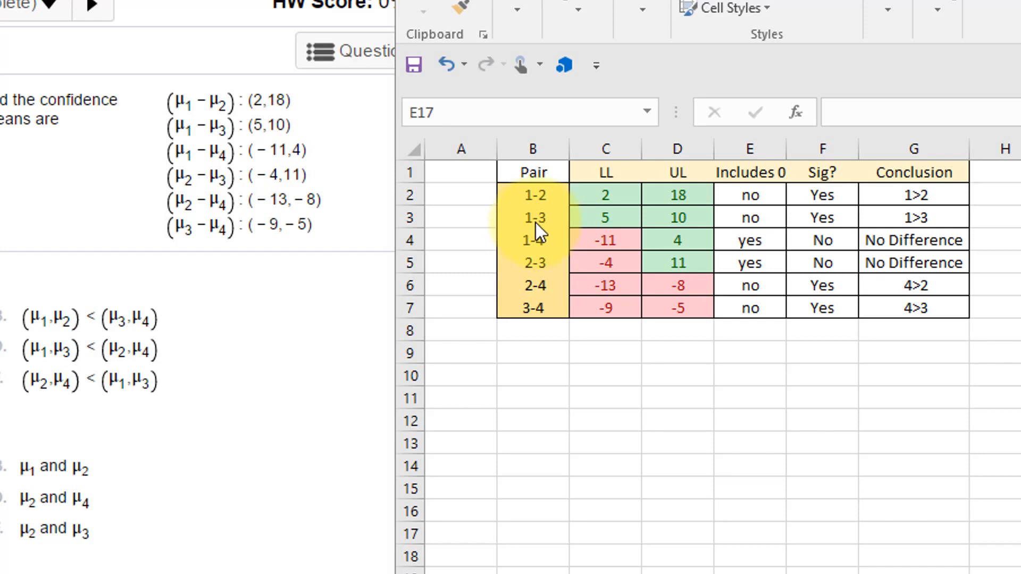
{"action": "mouse_move", "coordinate": [683, 224]}
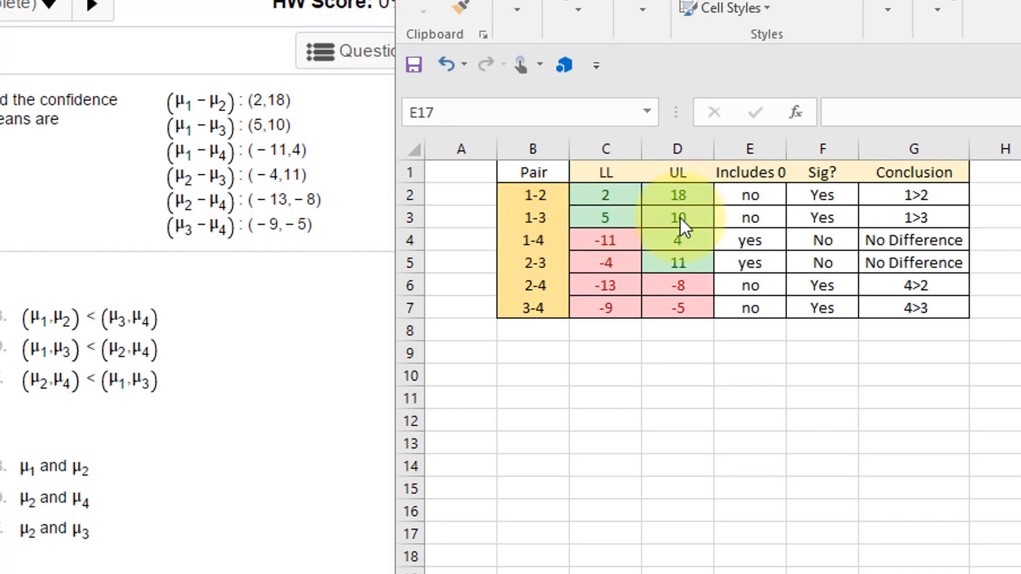
{"action": "mouse_move", "coordinate": [664, 221]}
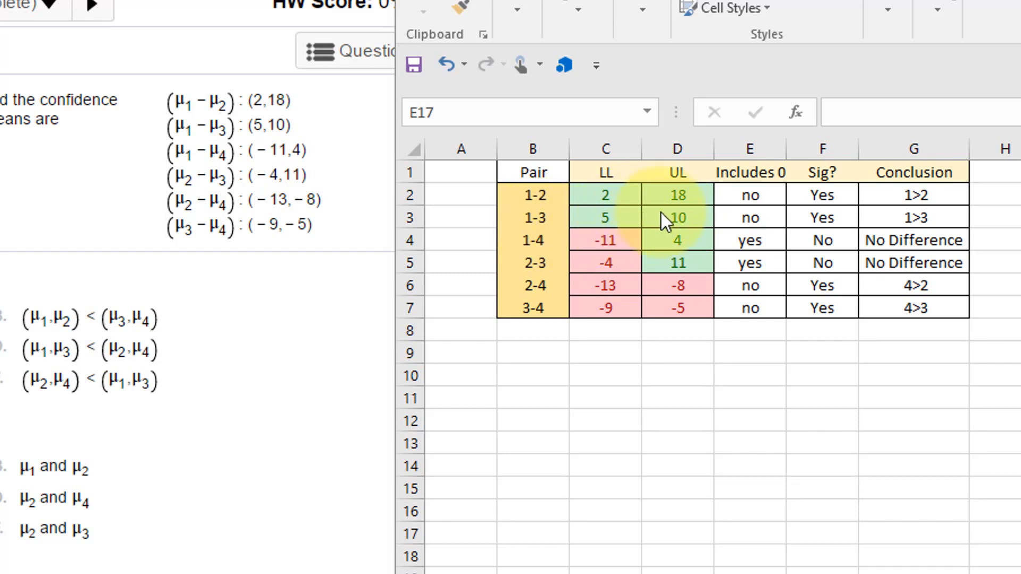
{"action": "mouse_move", "coordinate": [920, 224]}
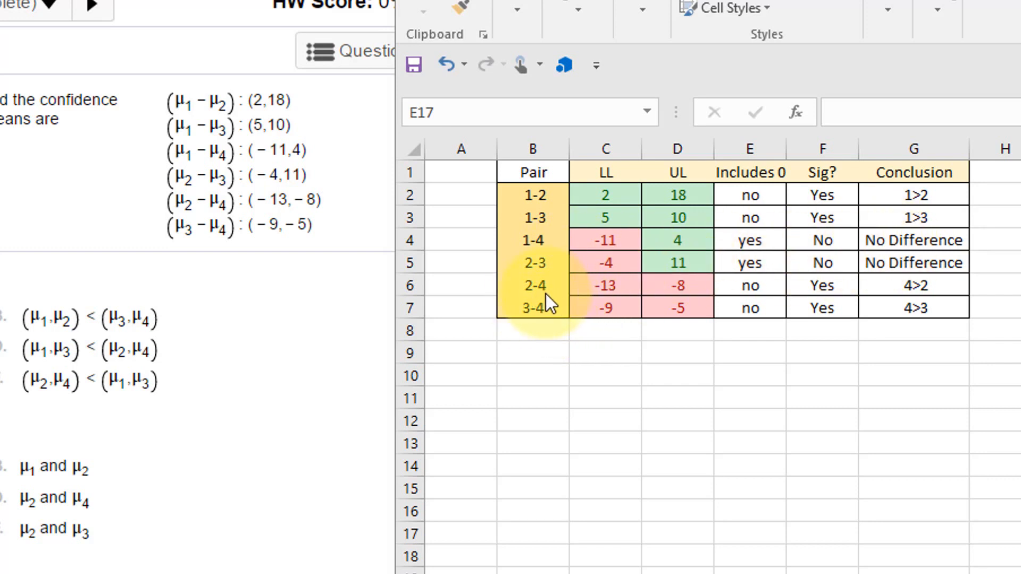
{"action": "mouse_move", "coordinate": [622, 300]}
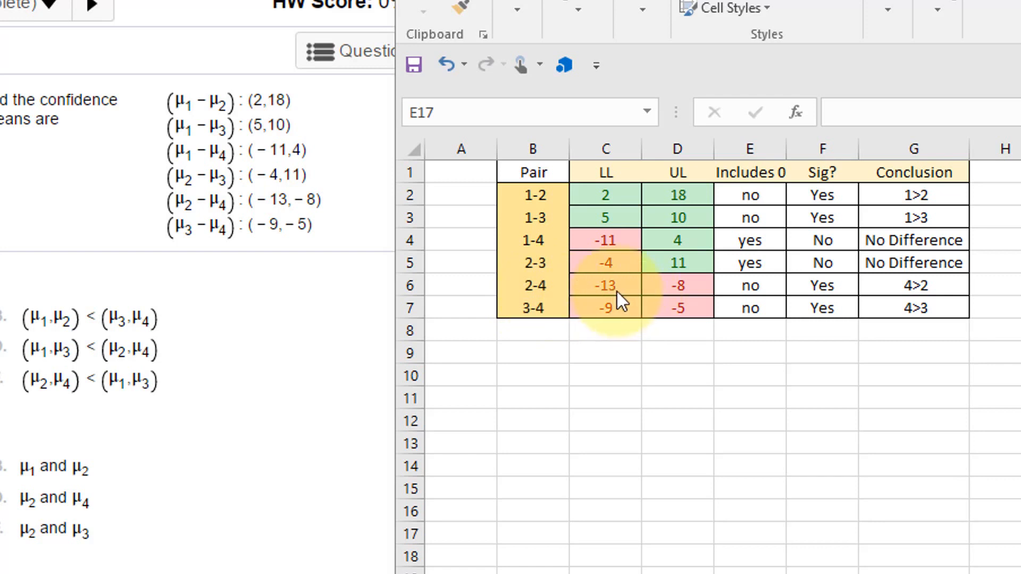
{"action": "mouse_move", "coordinate": [547, 297]}
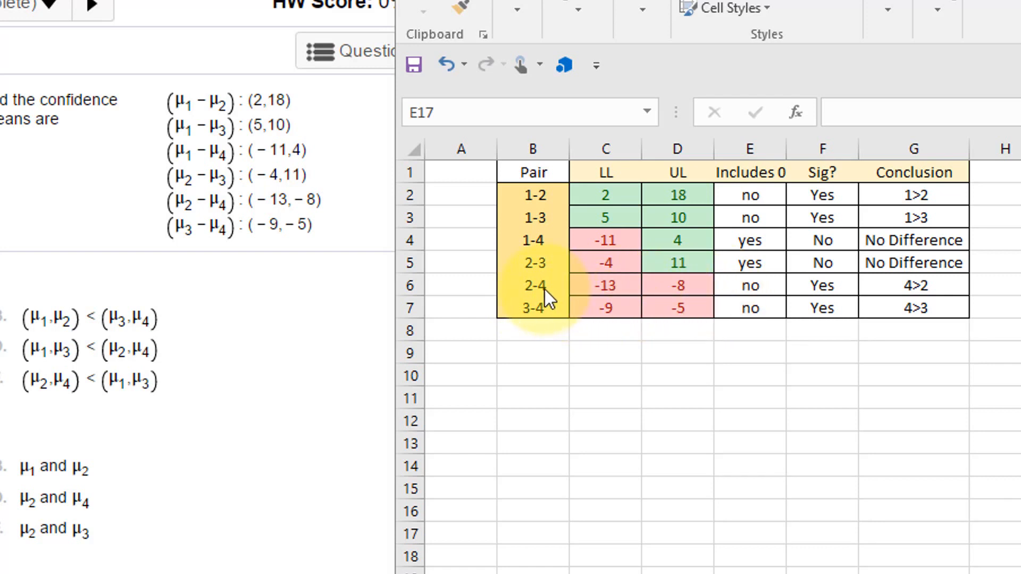
{"action": "mouse_move", "coordinate": [553, 319]}
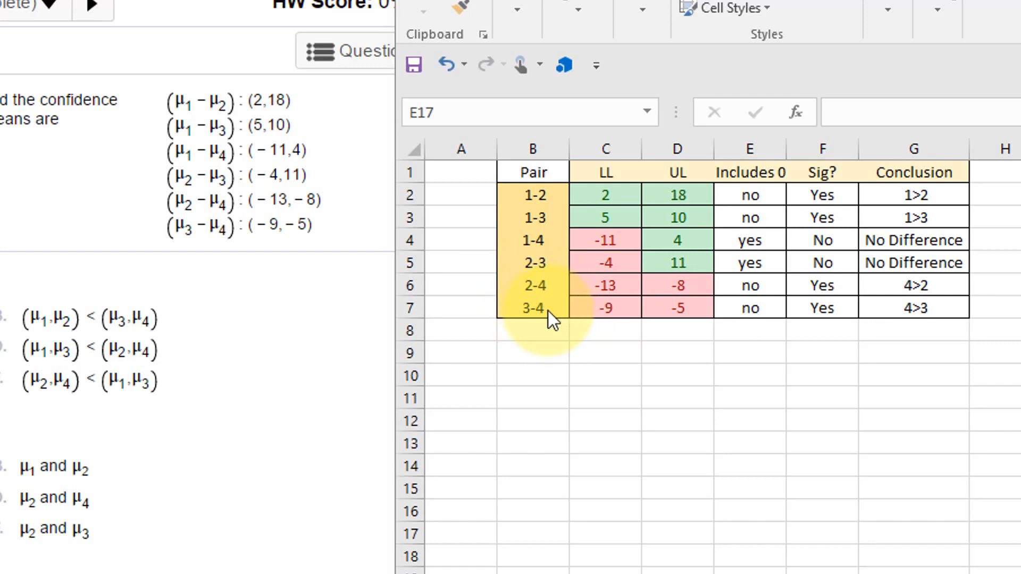
{"action": "mouse_move", "coordinate": [692, 325]}
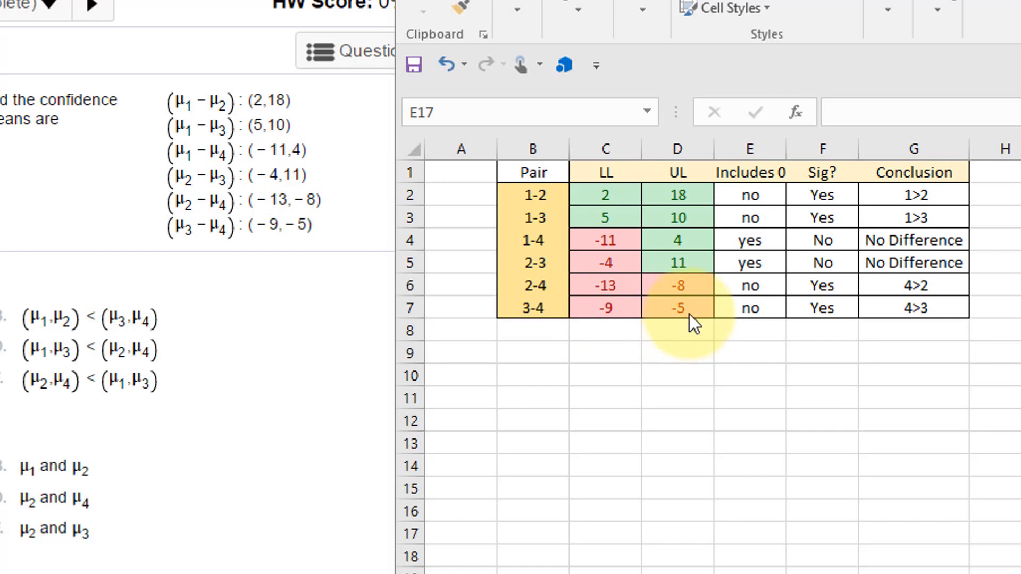
{"action": "mouse_move", "coordinate": [846, 309]}
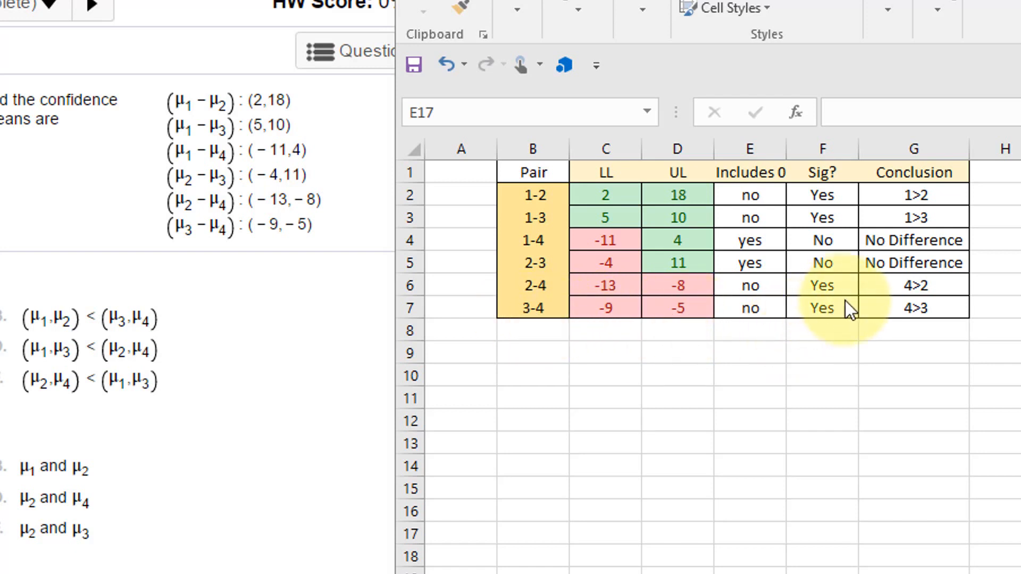
{"action": "mouse_move", "coordinate": [892, 196]}
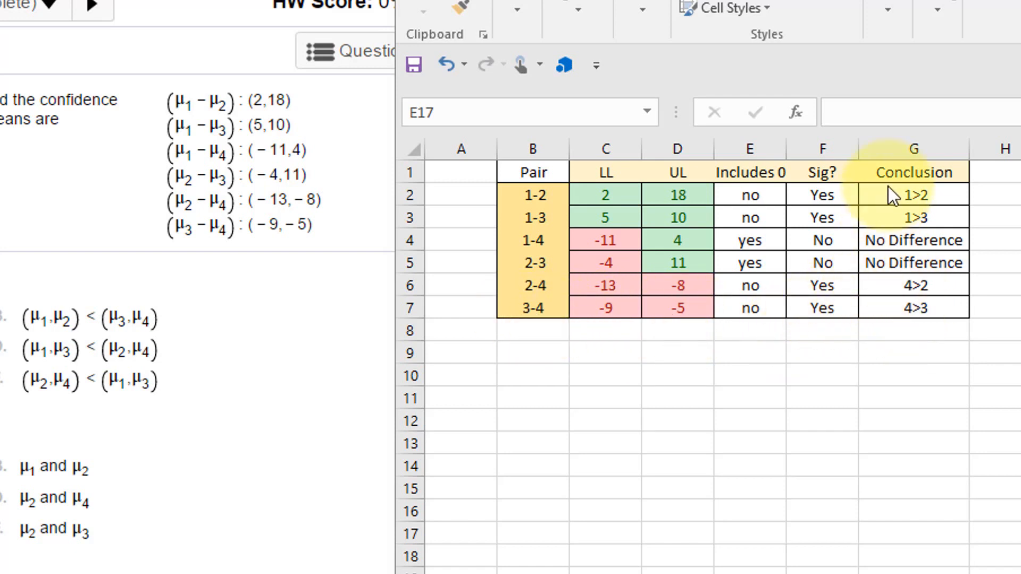
{"action": "mouse_move", "coordinate": [892, 230]}
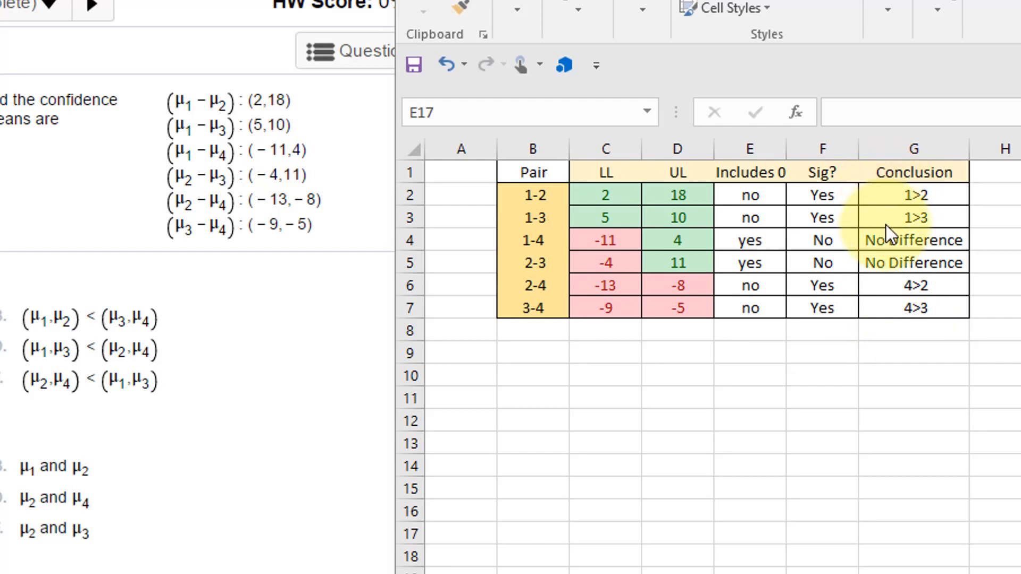
{"action": "mouse_move", "coordinate": [904, 321]}
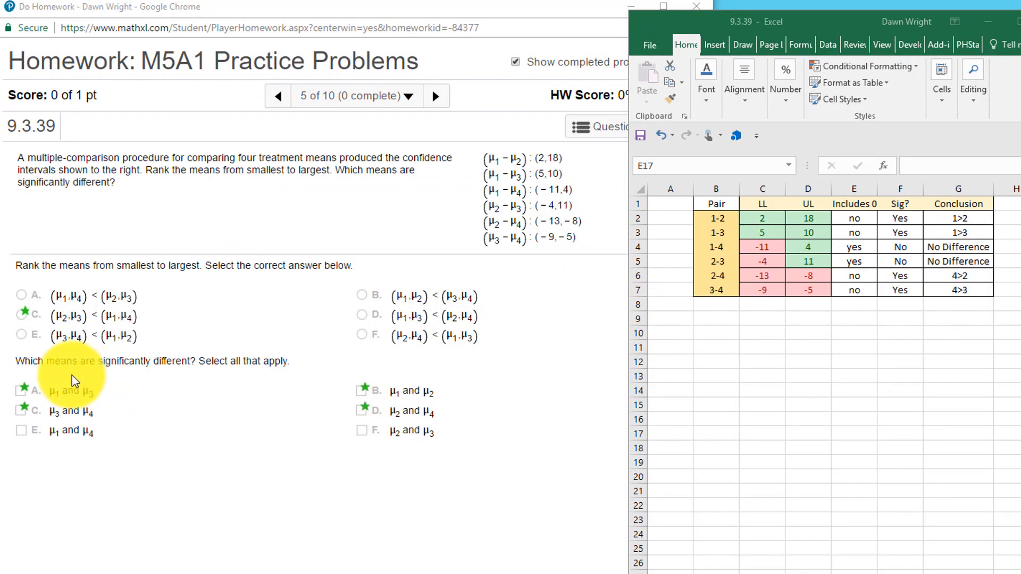
{"action": "mouse_move", "coordinate": [489, 407]}
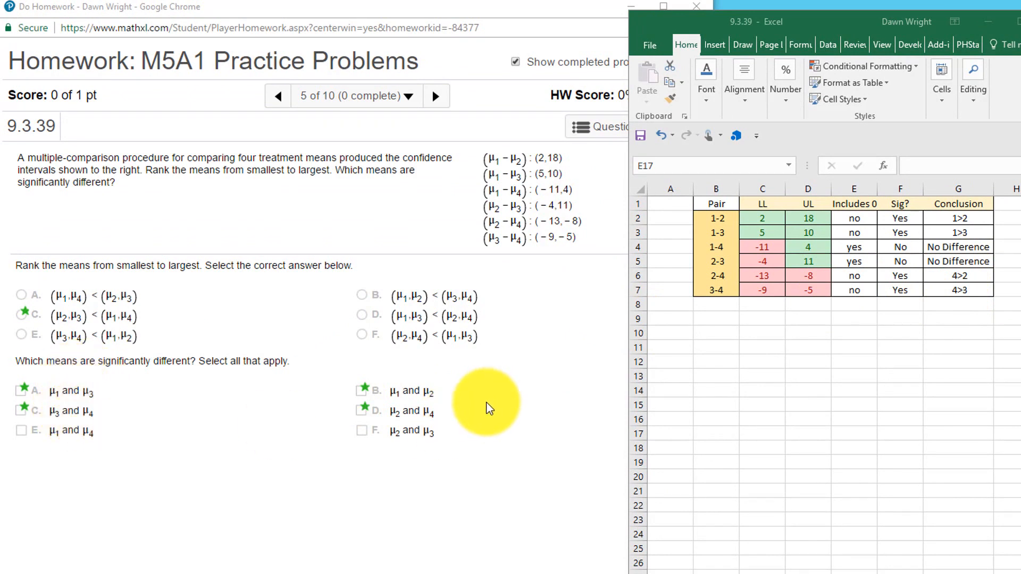
{"action": "mouse_move", "coordinate": [911, 267]}
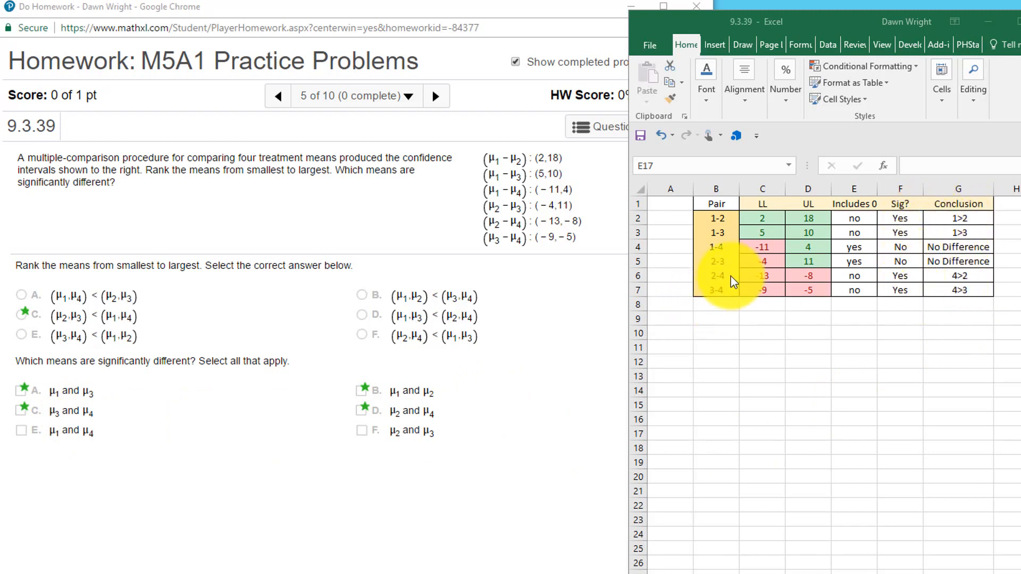
{"action": "mouse_move", "coordinate": [719, 300]}
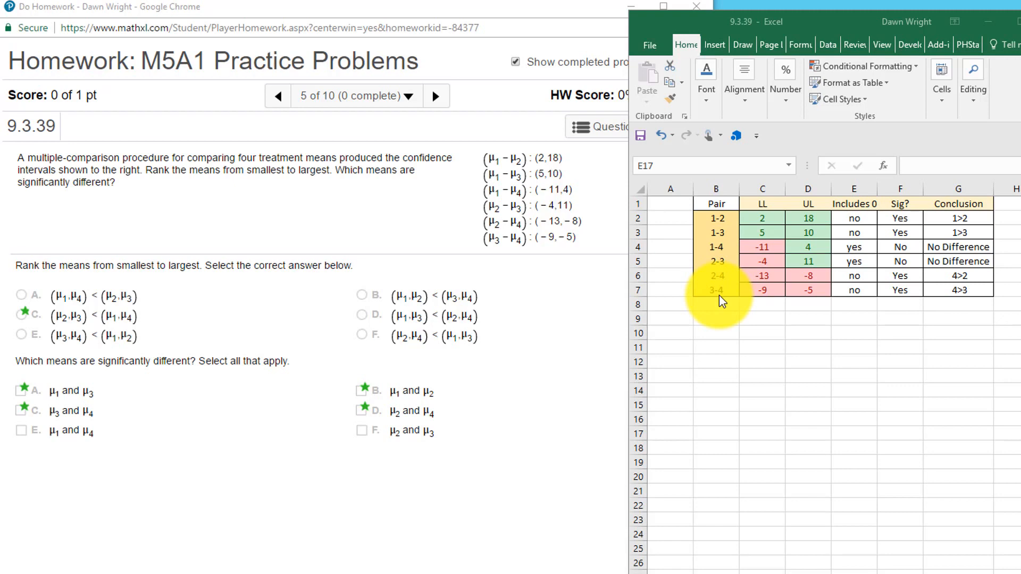